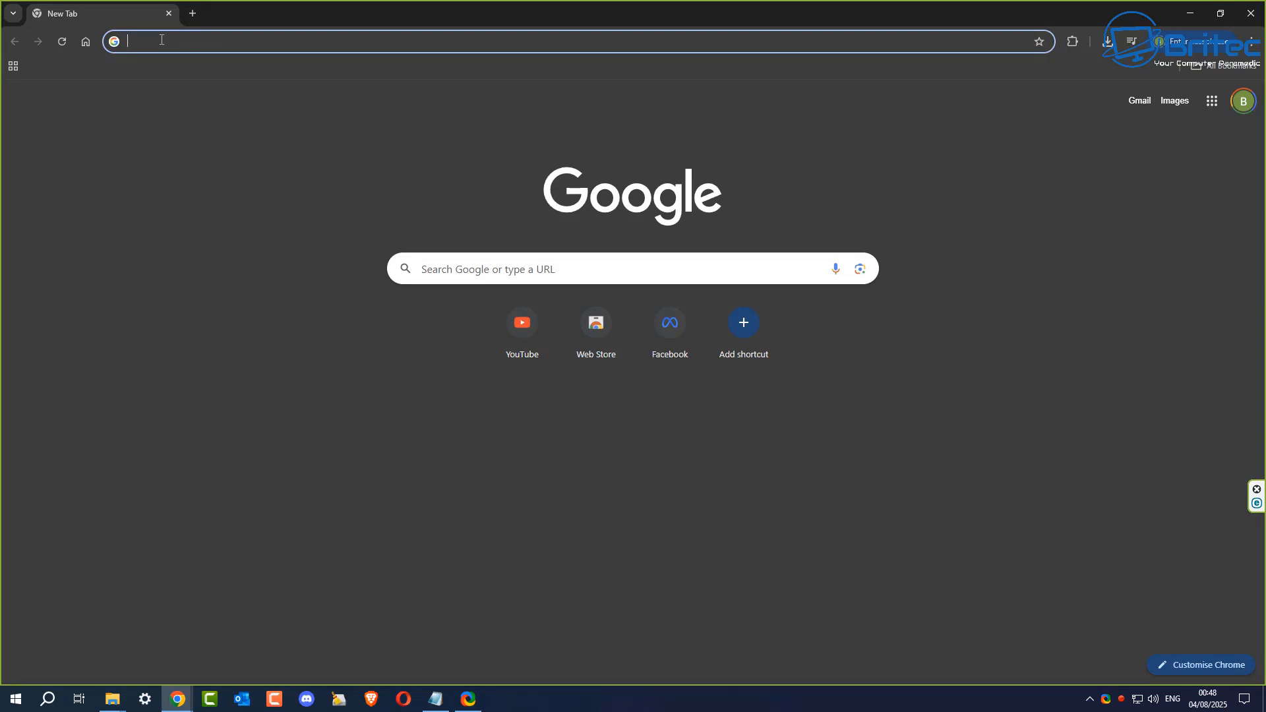
# Go to 192.168.1.1 and log in with the router's local password.
pyautogui.write('192.168.1.1/webpages/index.html?t=e745462b')
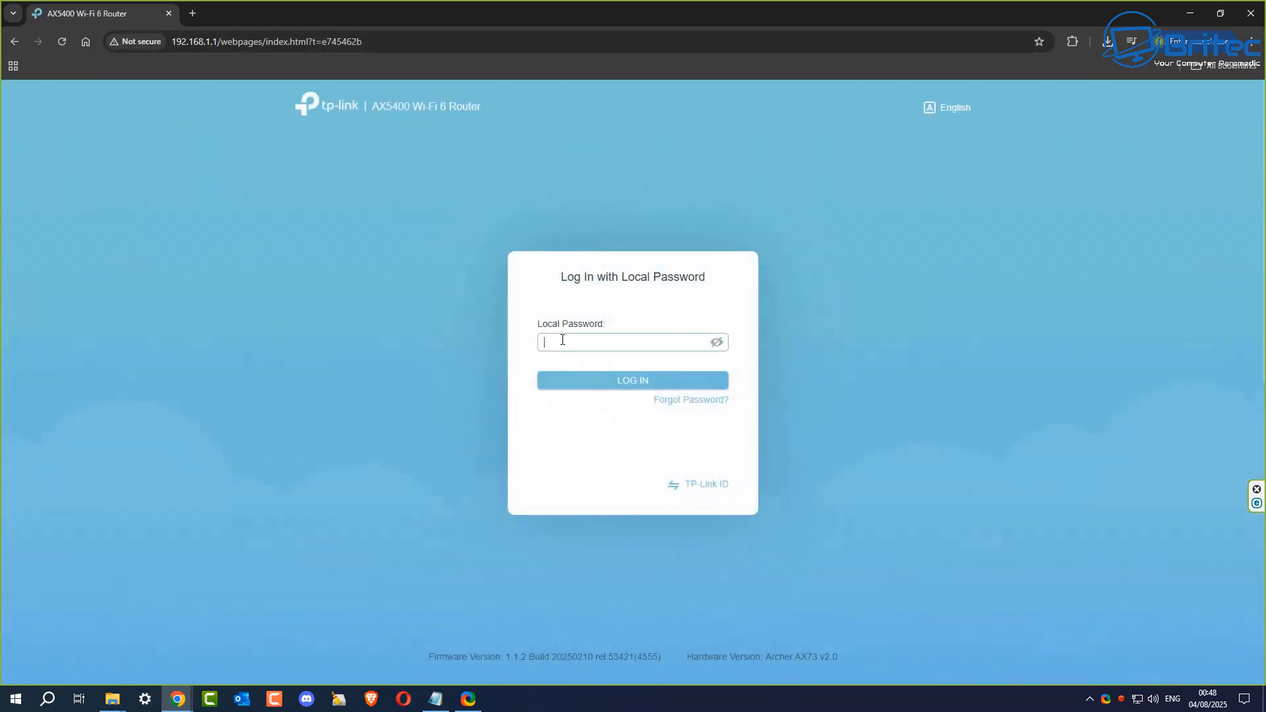
pyautogui.write('•')
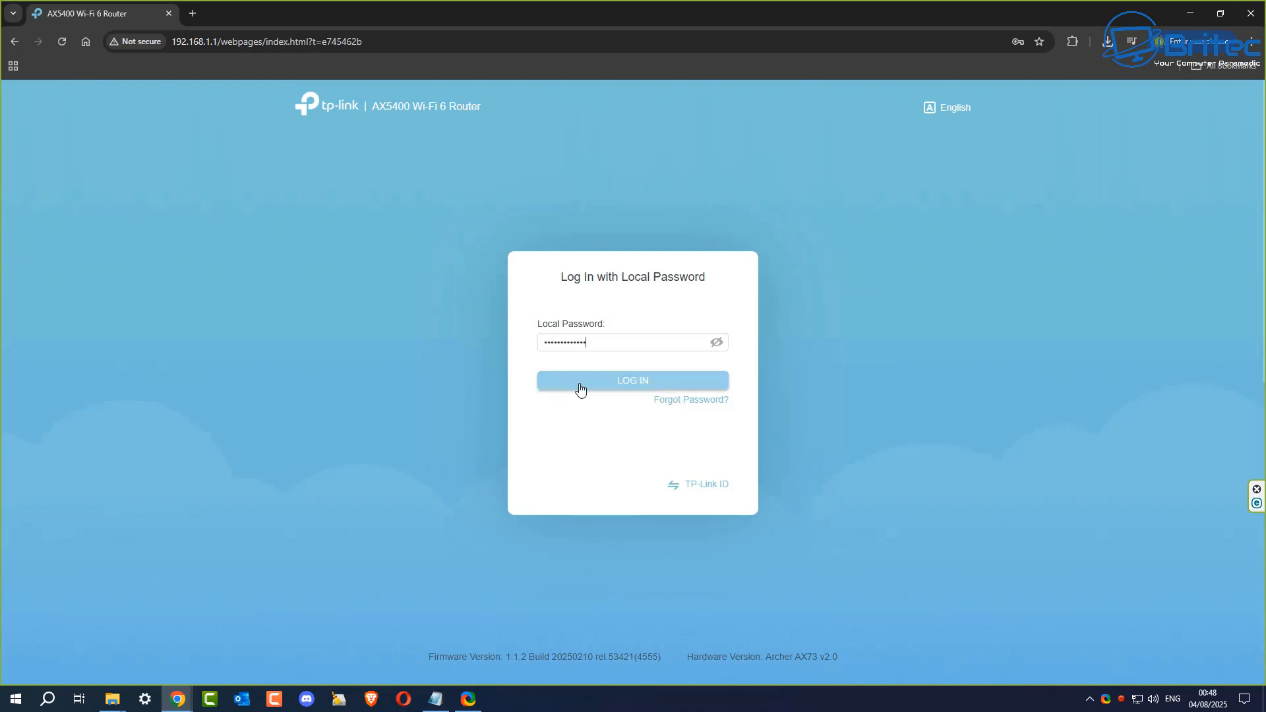
pyautogui.click(633, 381)
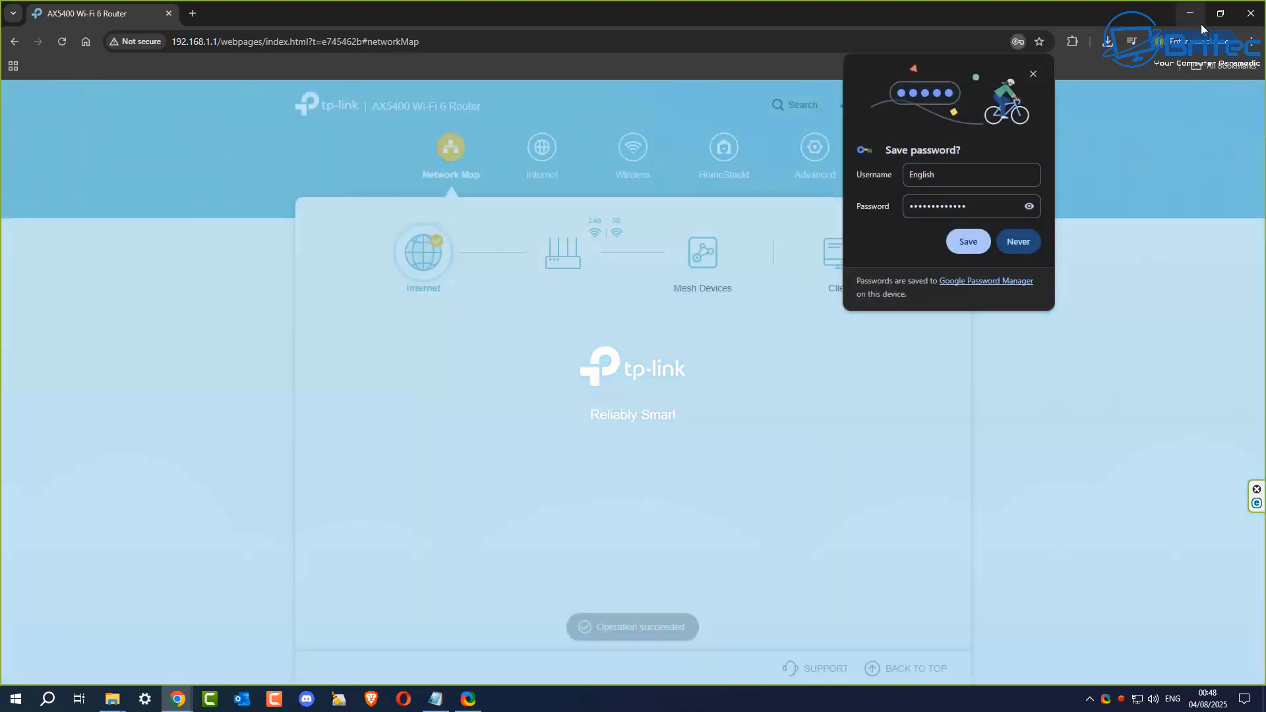
# Decline saving the password, switch to Advanced settings and expand the System group.
pyautogui.click(1017, 242)
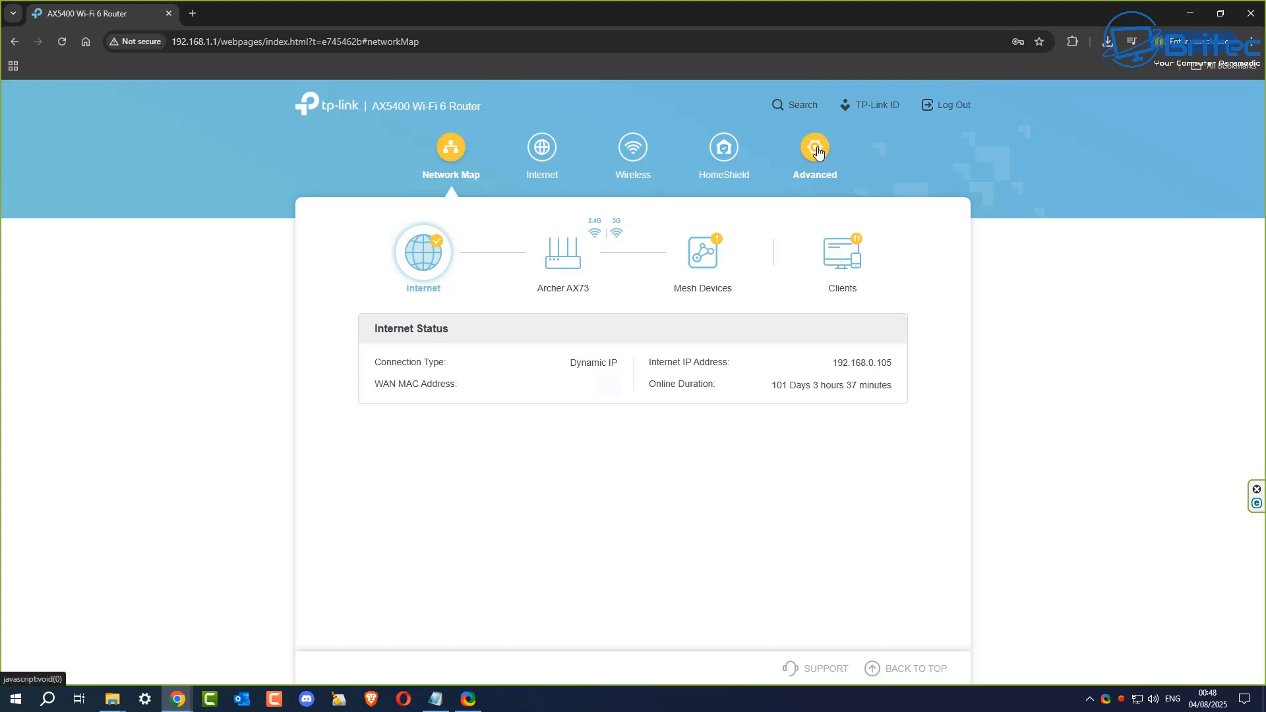
pyautogui.click(812, 154)
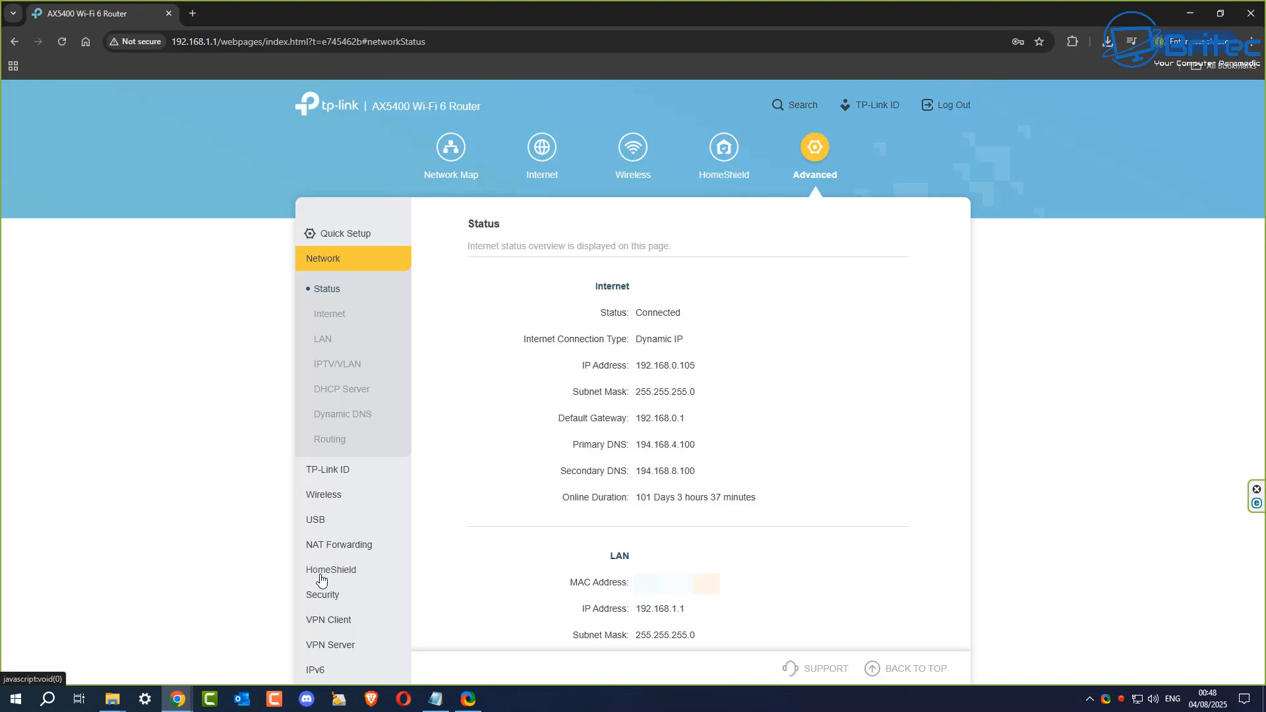
pyautogui.scroll(-3)
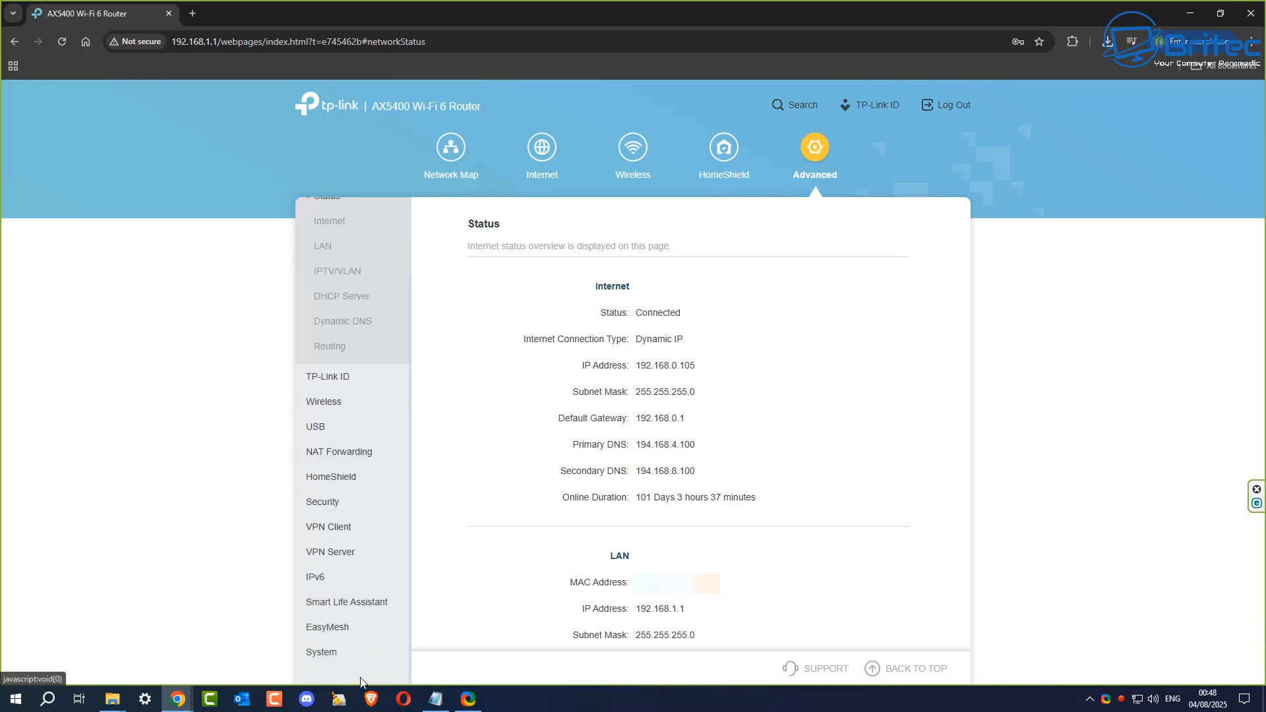
pyautogui.click(321, 651)
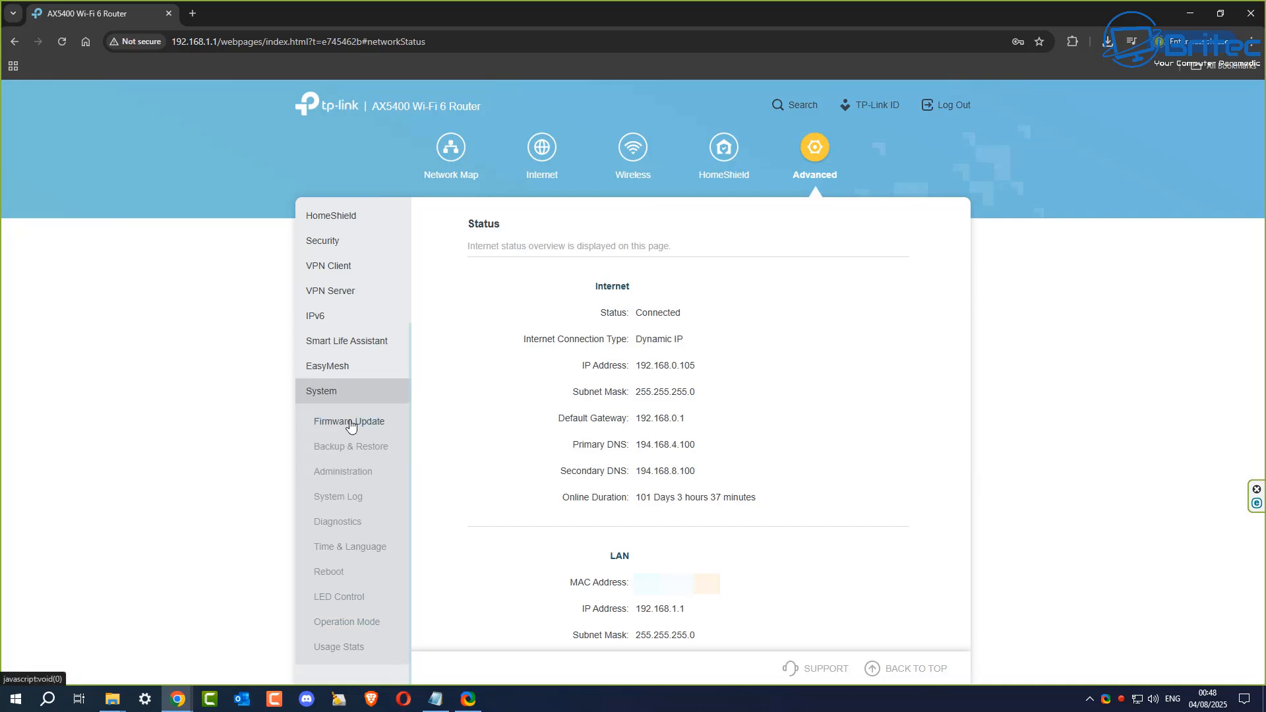
# Open Firmware Update, check for updates, and bring up copy options for the model name.
pyautogui.click(349, 420)
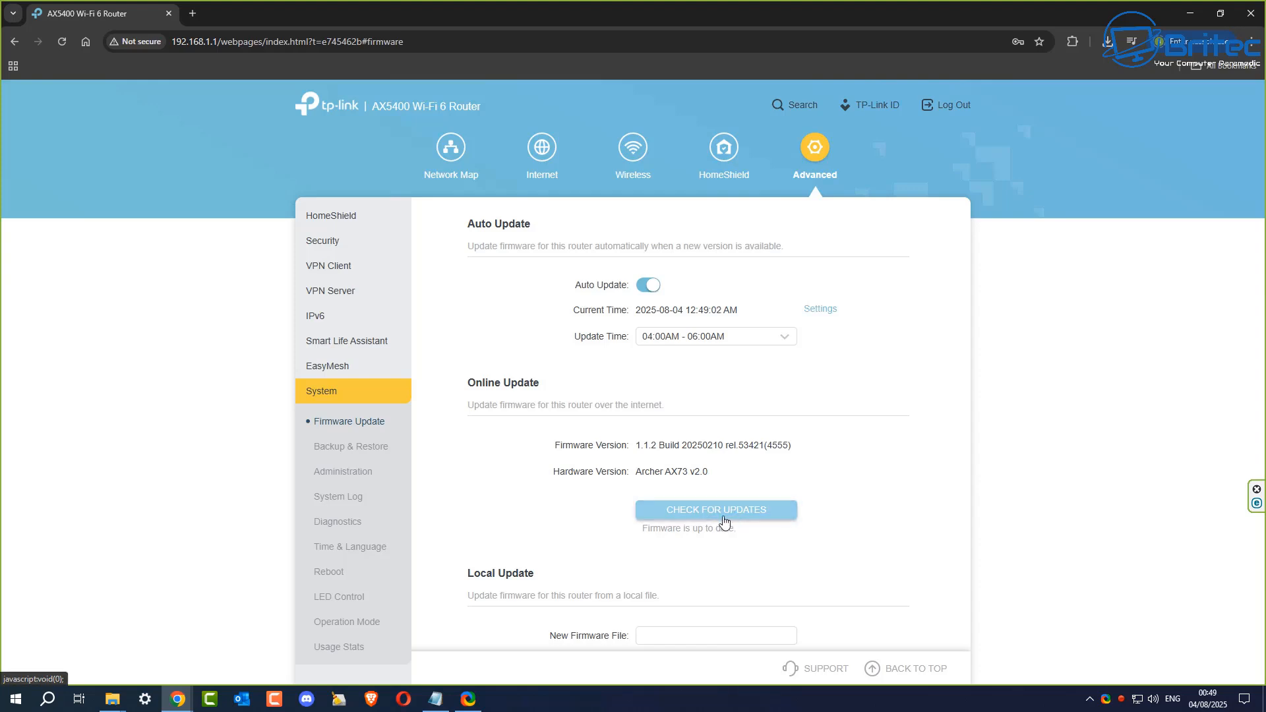
pyautogui.moveTo(869, 500)
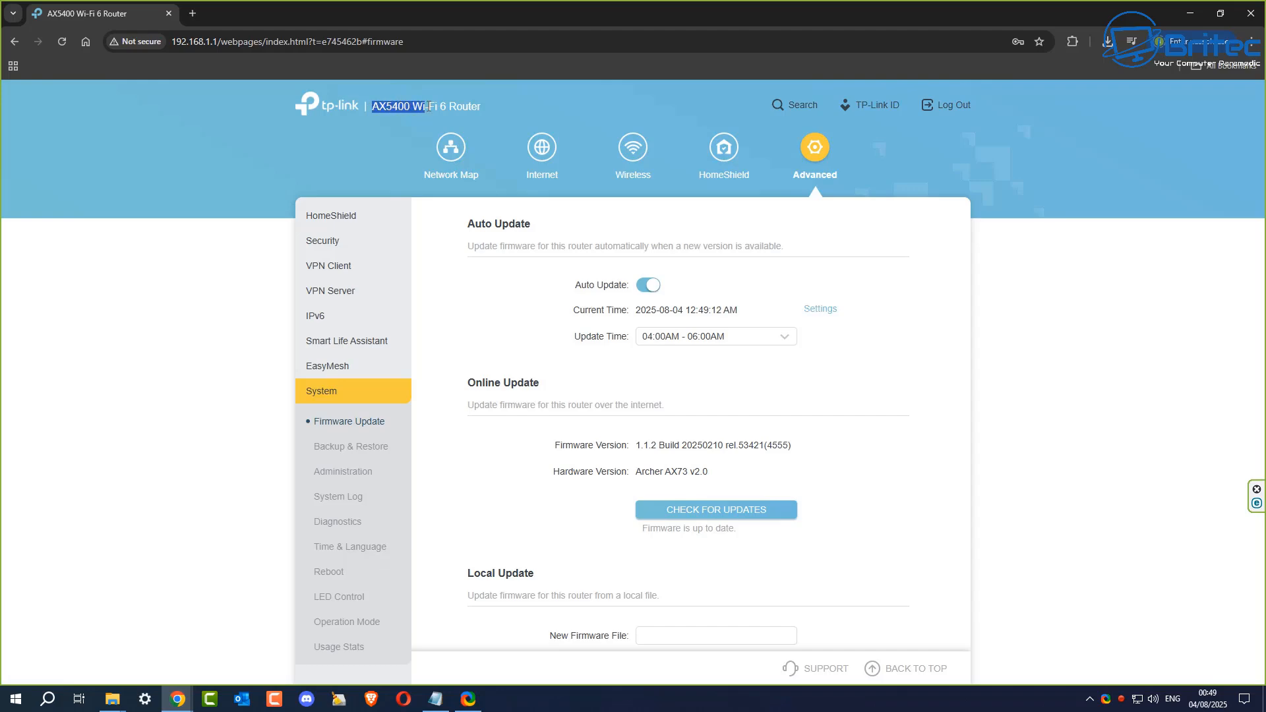
pyautogui.rightClick(426, 105)
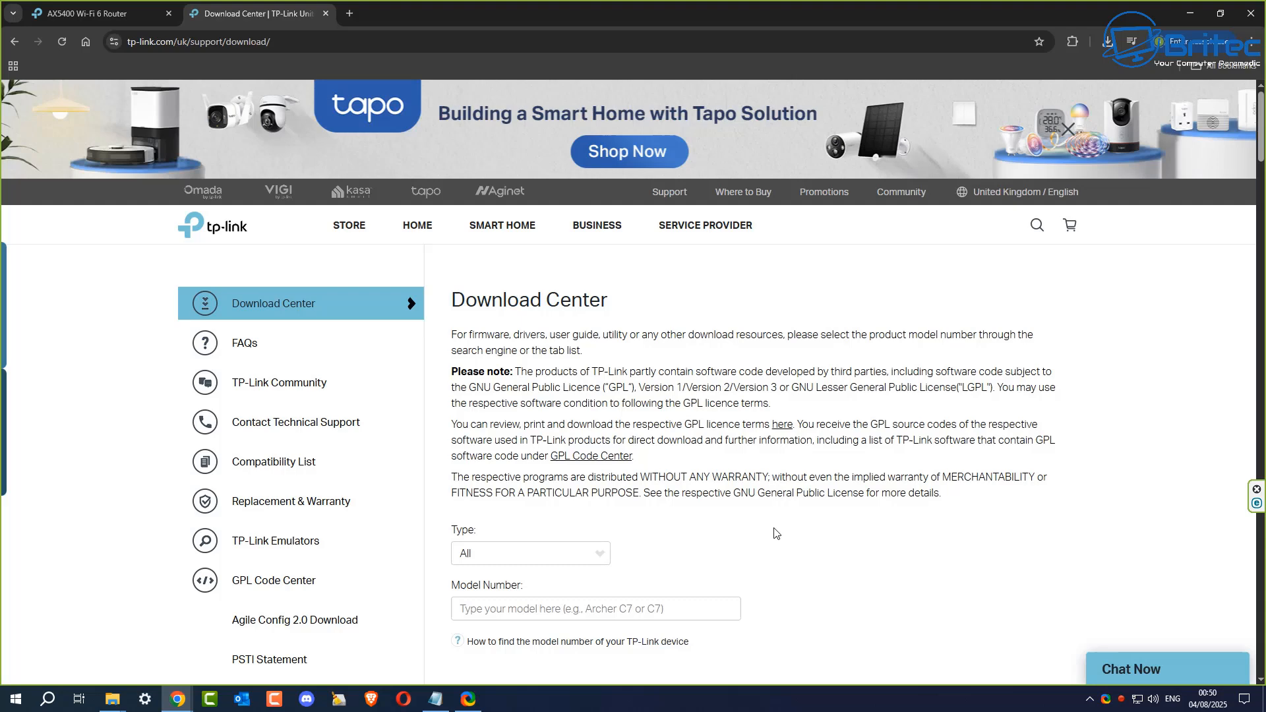
pyautogui.moveTo(598, 572)
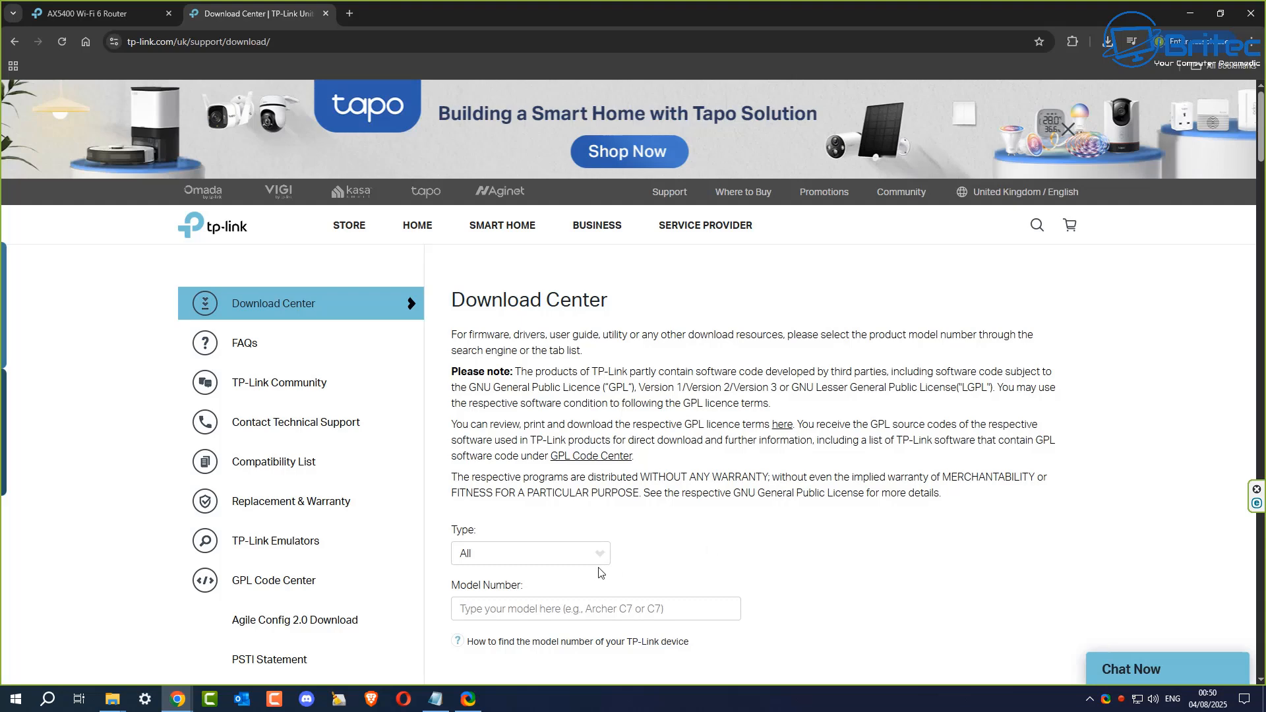
# Filter Download Center by Home, Routers, WiFi Router and open Archer AX5400 Pro V1.
pyautogui.click(530, 553)
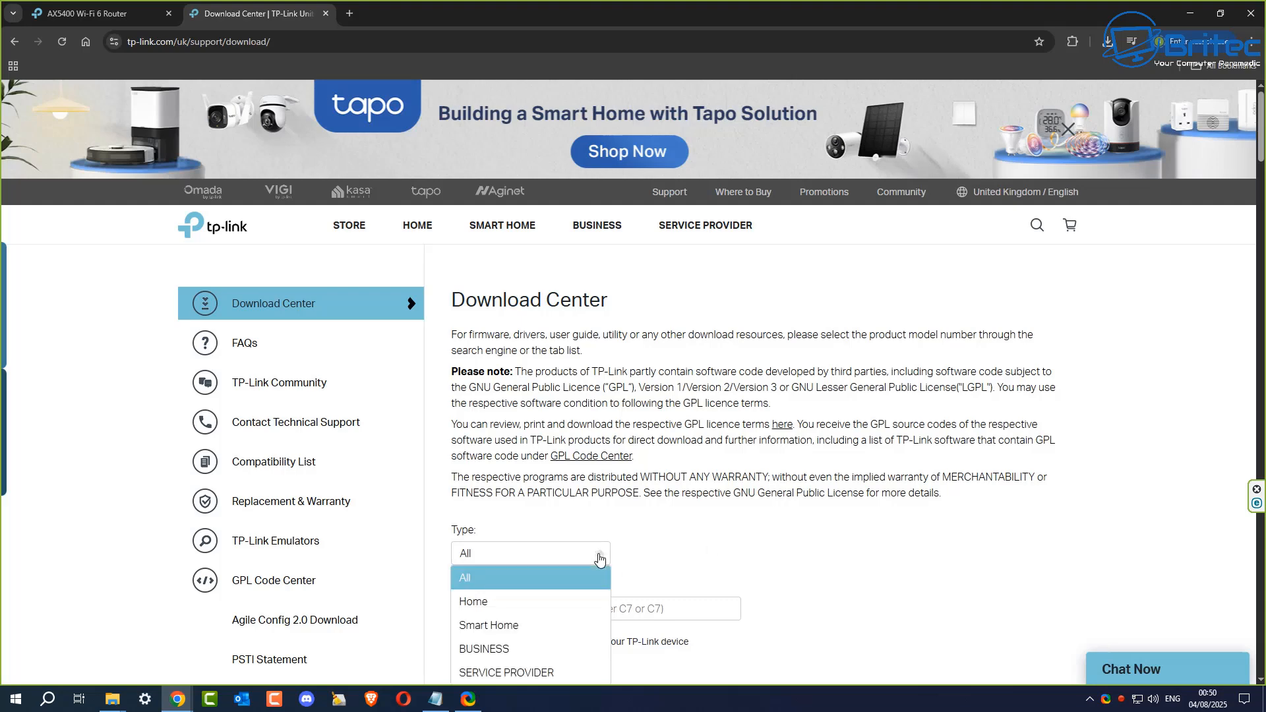
pyautogui.click(473, 601)
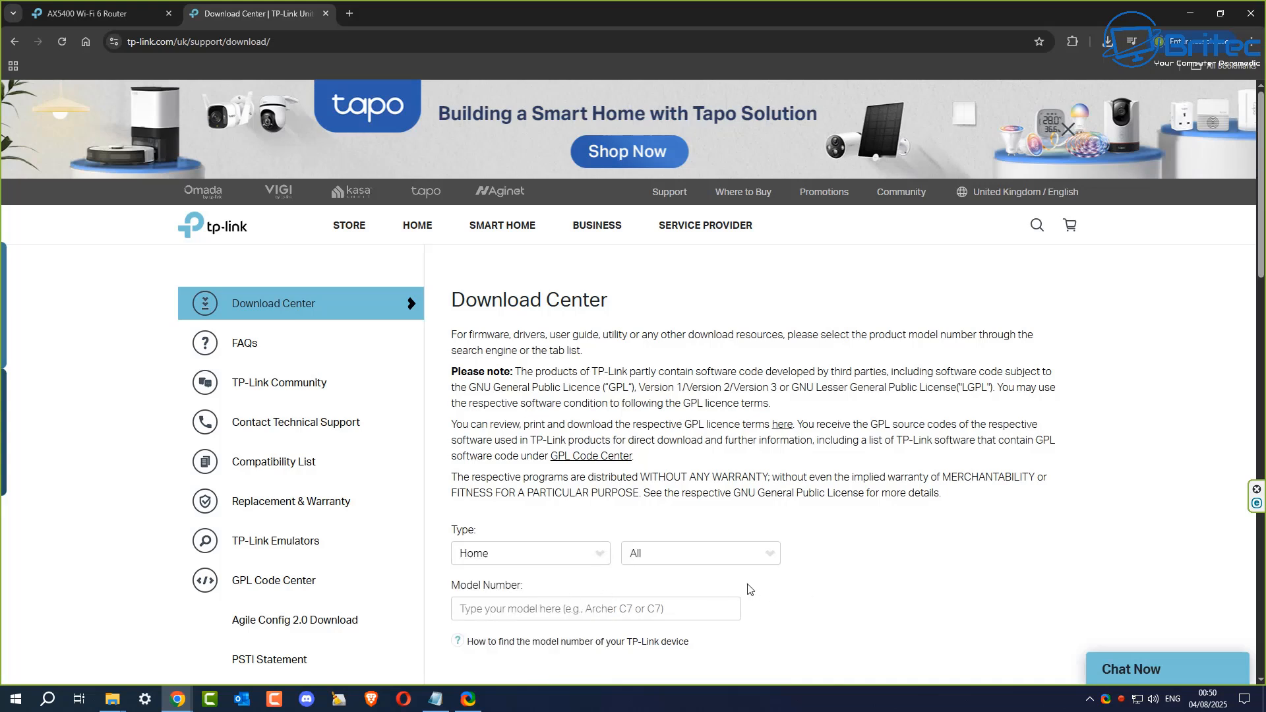
pyautogui.click(697, 553)
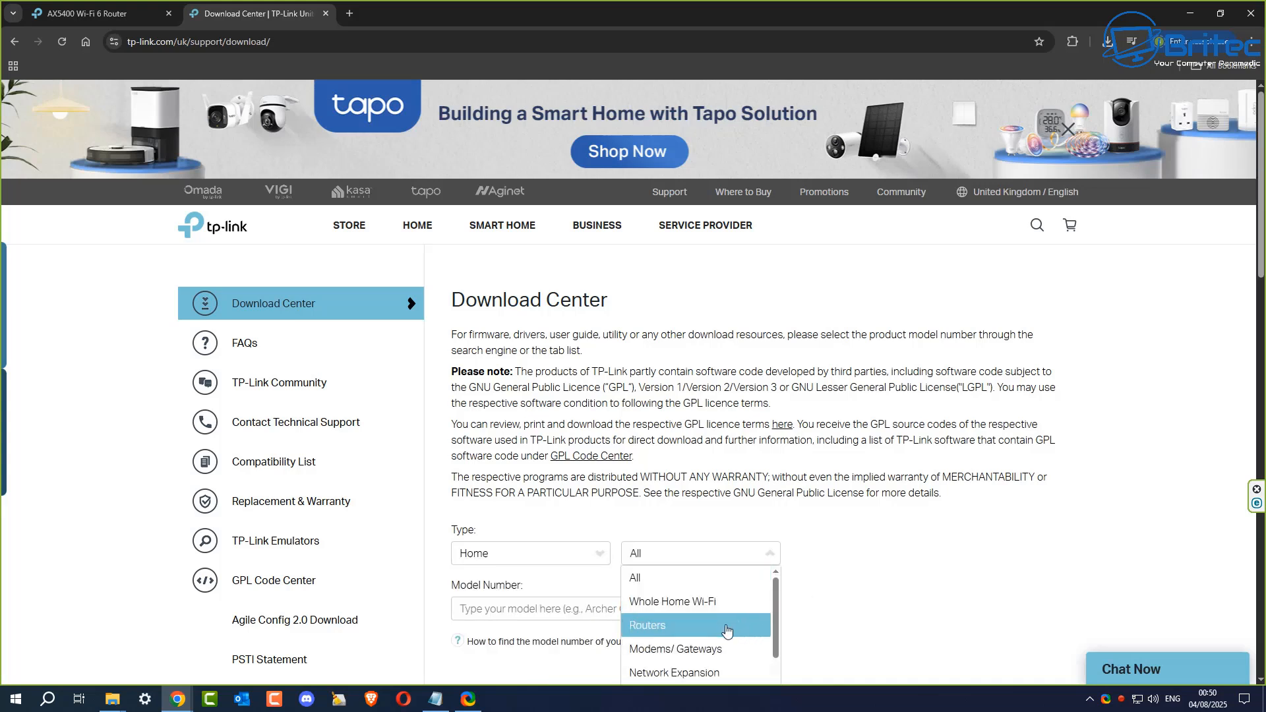
pyautogui.click(647, 625)
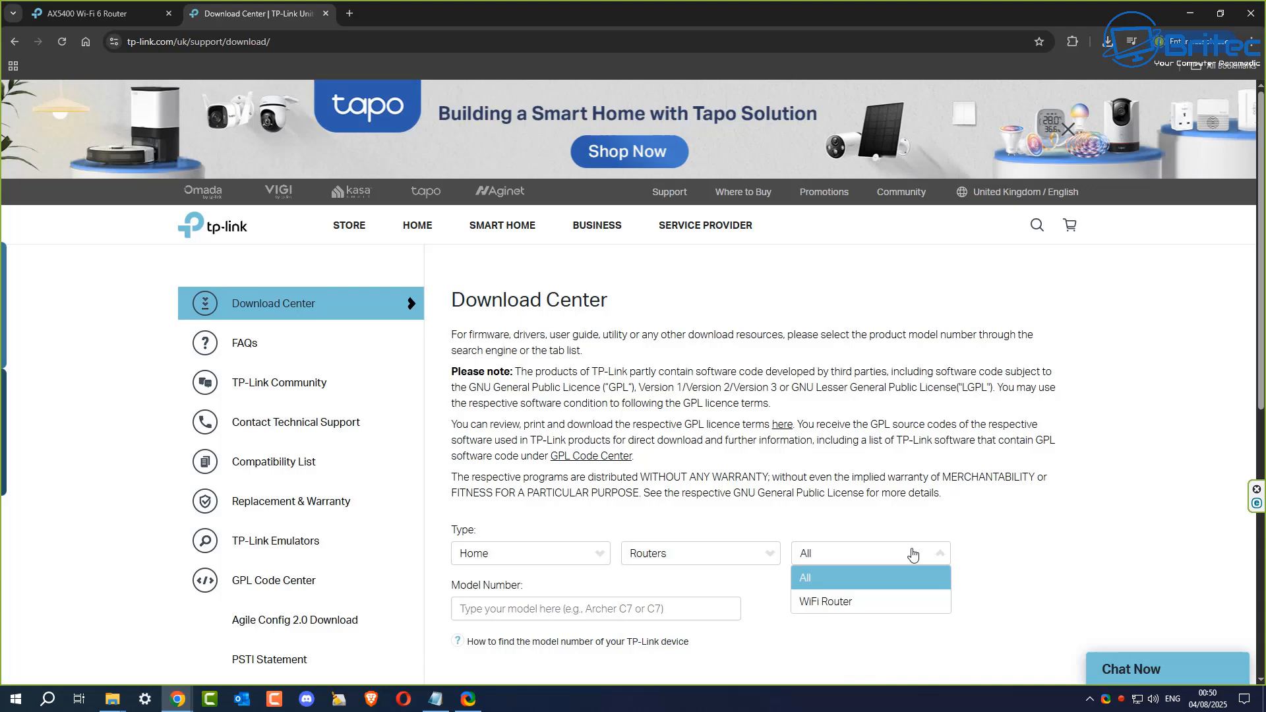
pyautogui.click(825, 601)
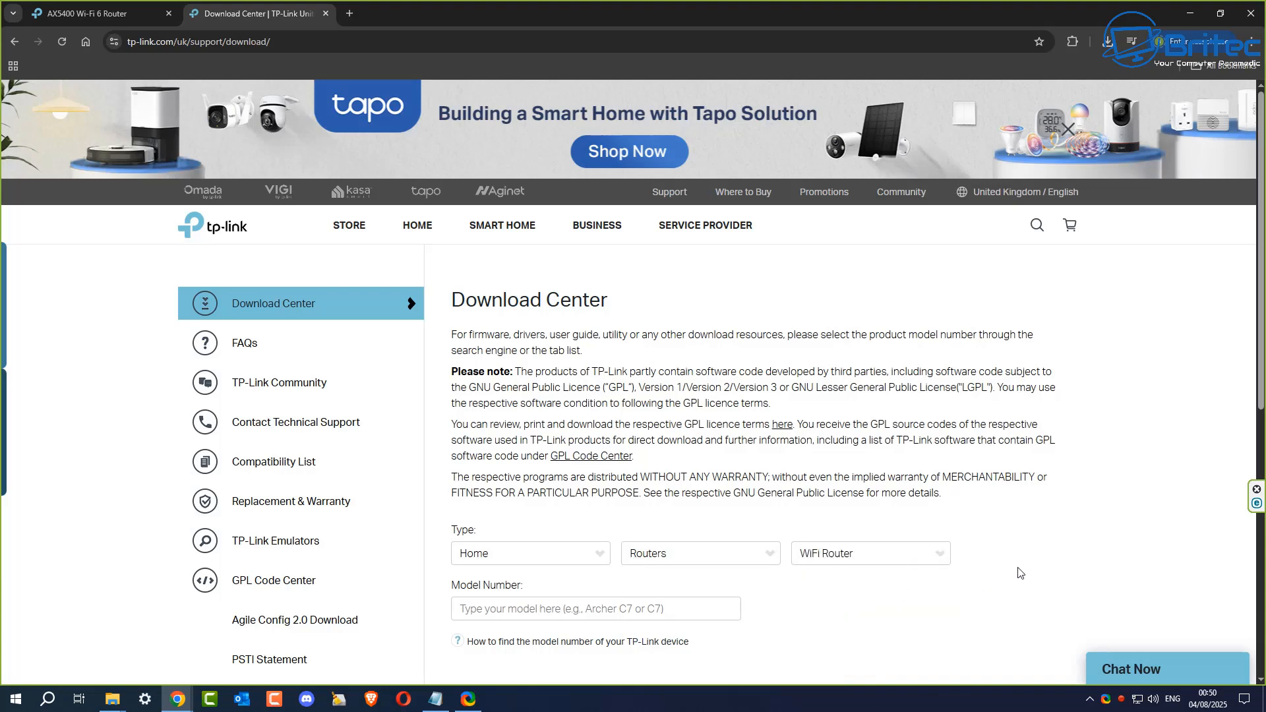
pyautogui.click(595, 608)
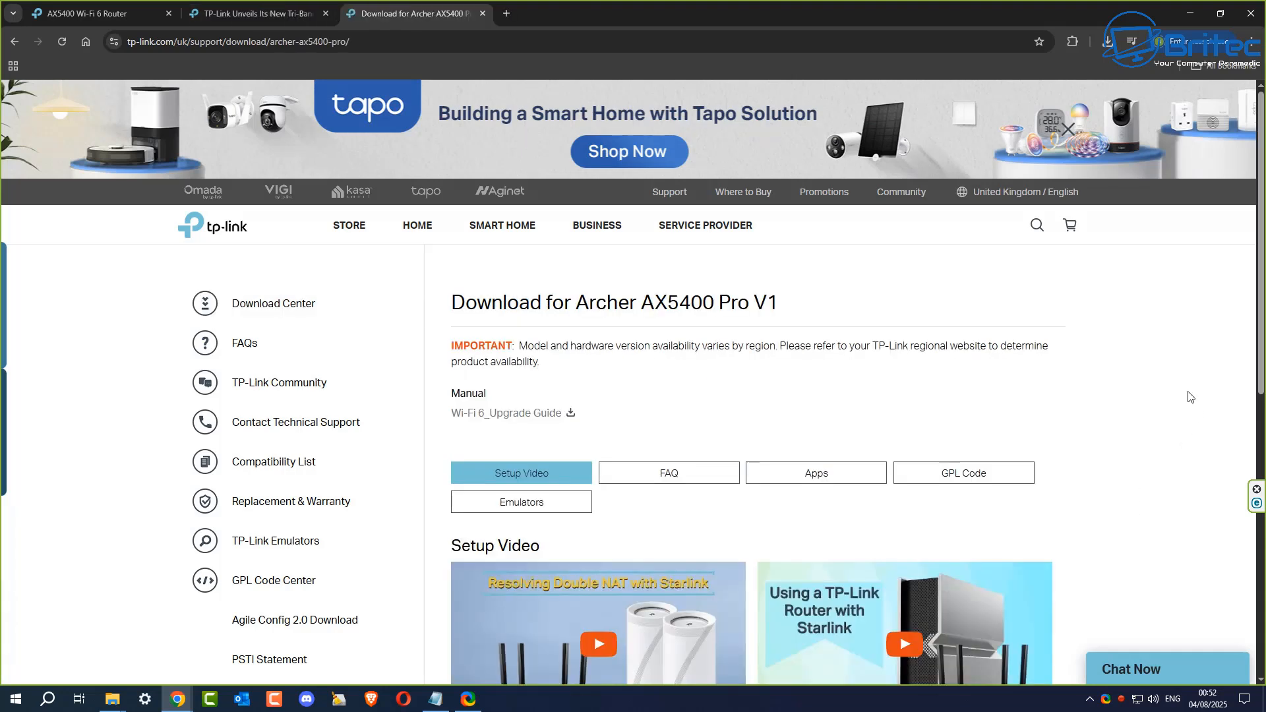
pyautogui.moveTo(674, 359)
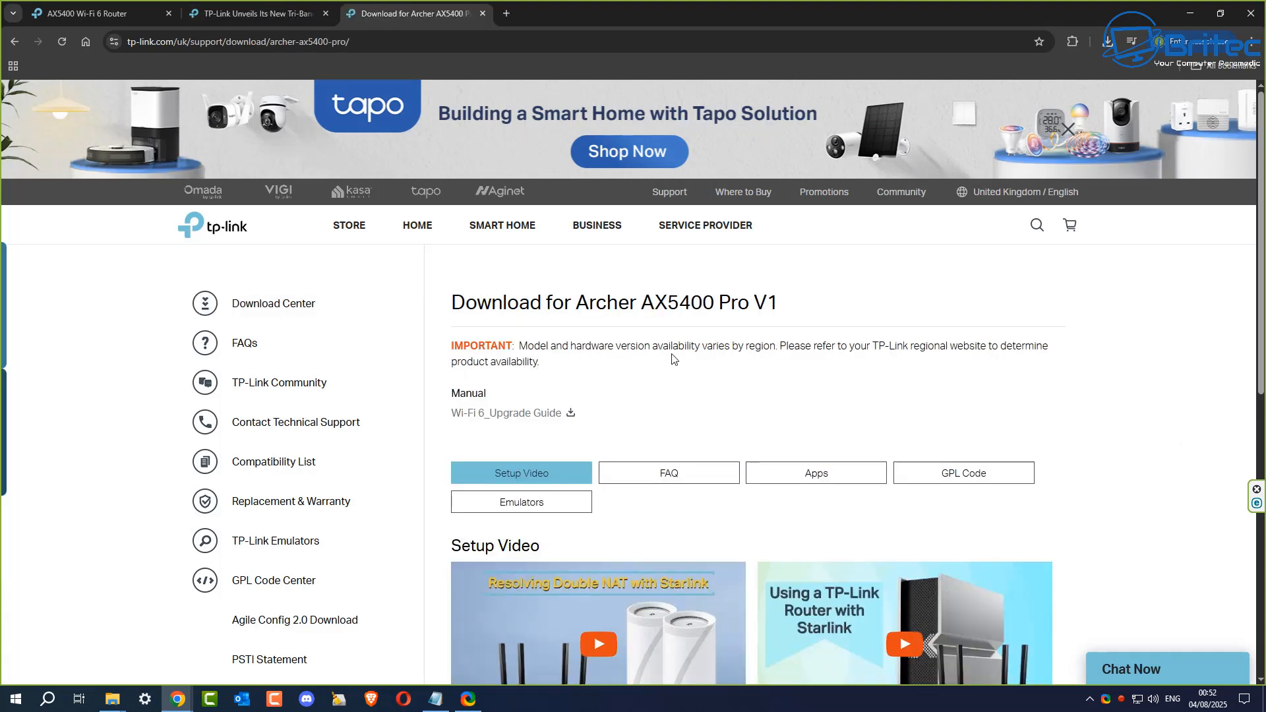
pyautogui.moveTo(1068, 363)
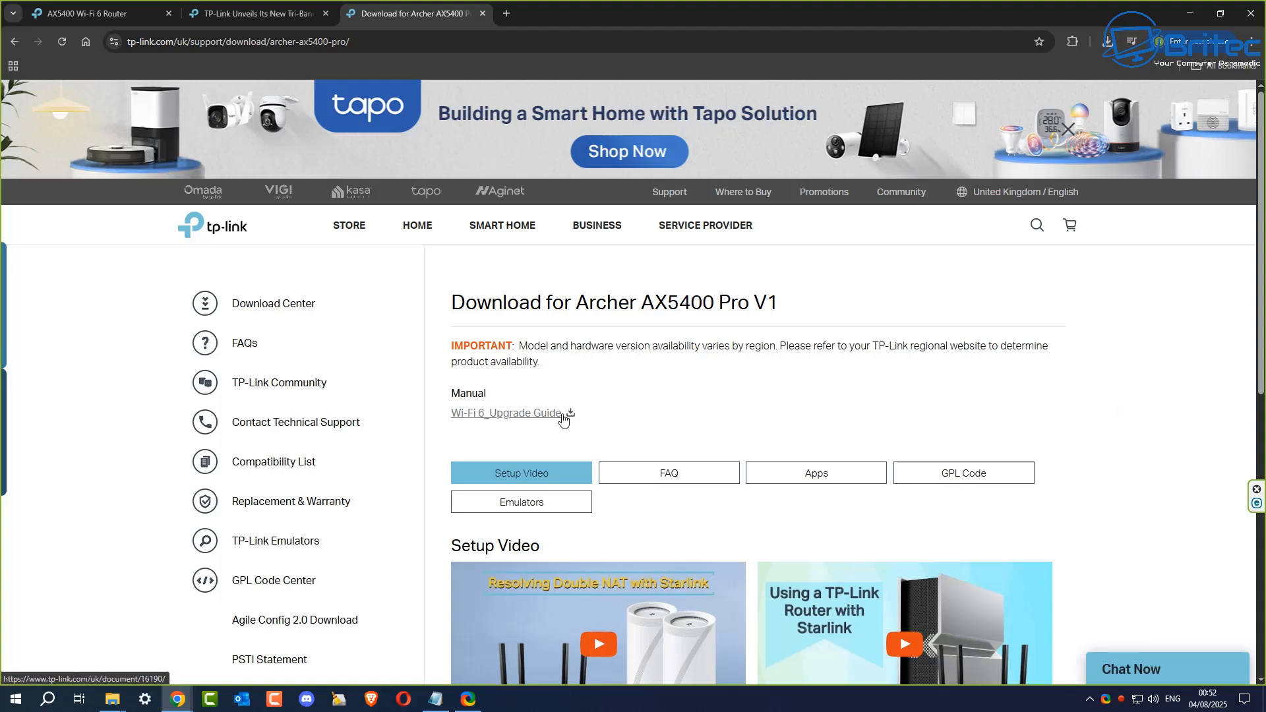
# View the Wi-Fi 6 Upgrade Guide PDF, close it, and scroll the download page.
pyautogui.click(506, 413)
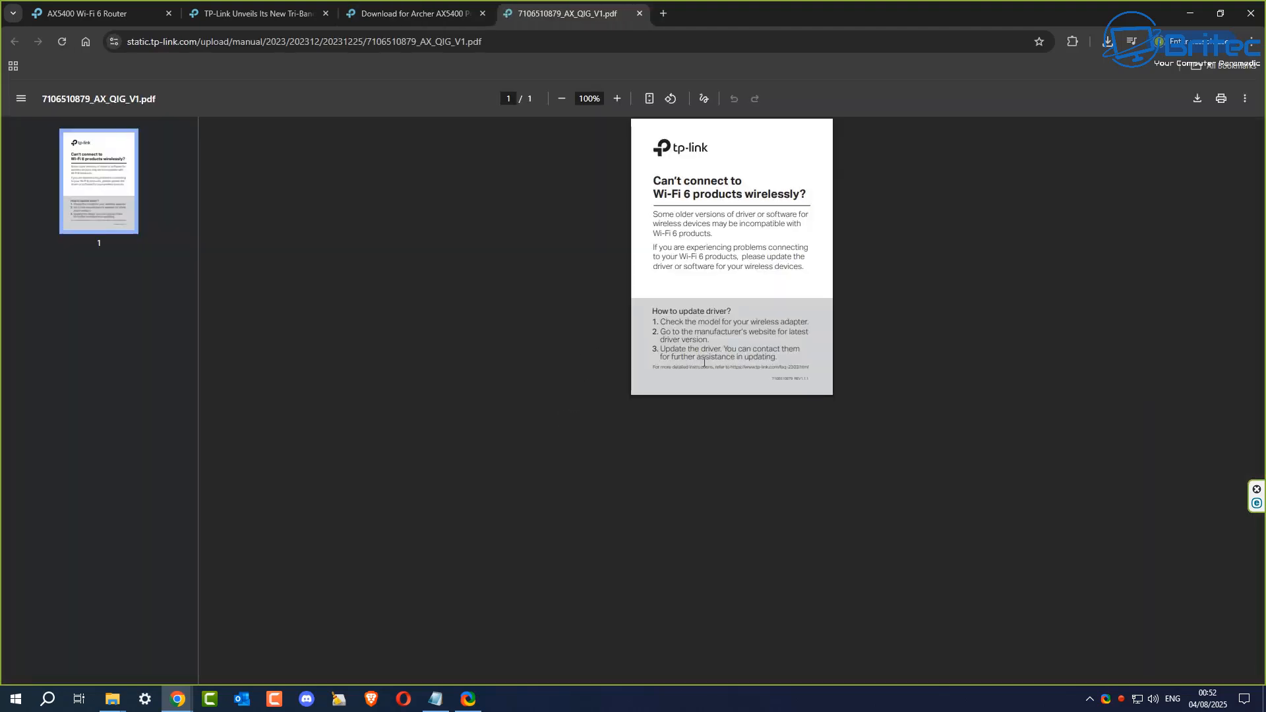
pyautogui.moveTo(731, 378)
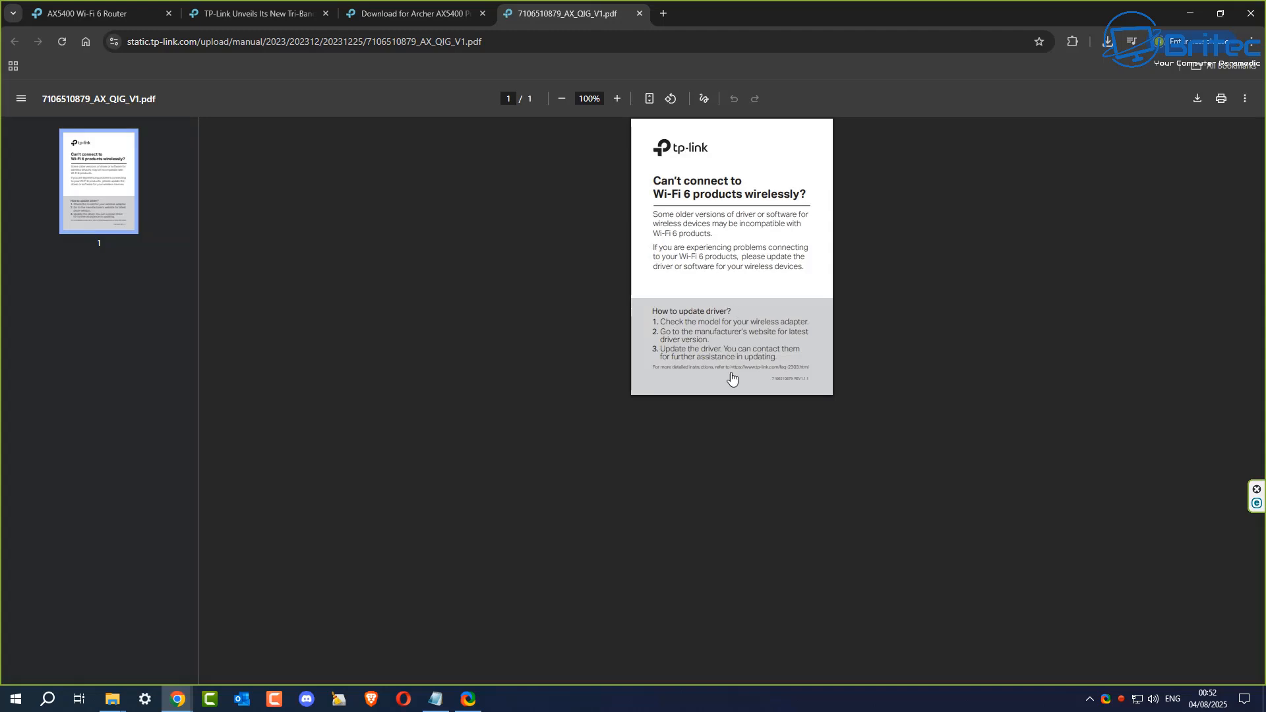
pyautogui.moveTo(621, 6)
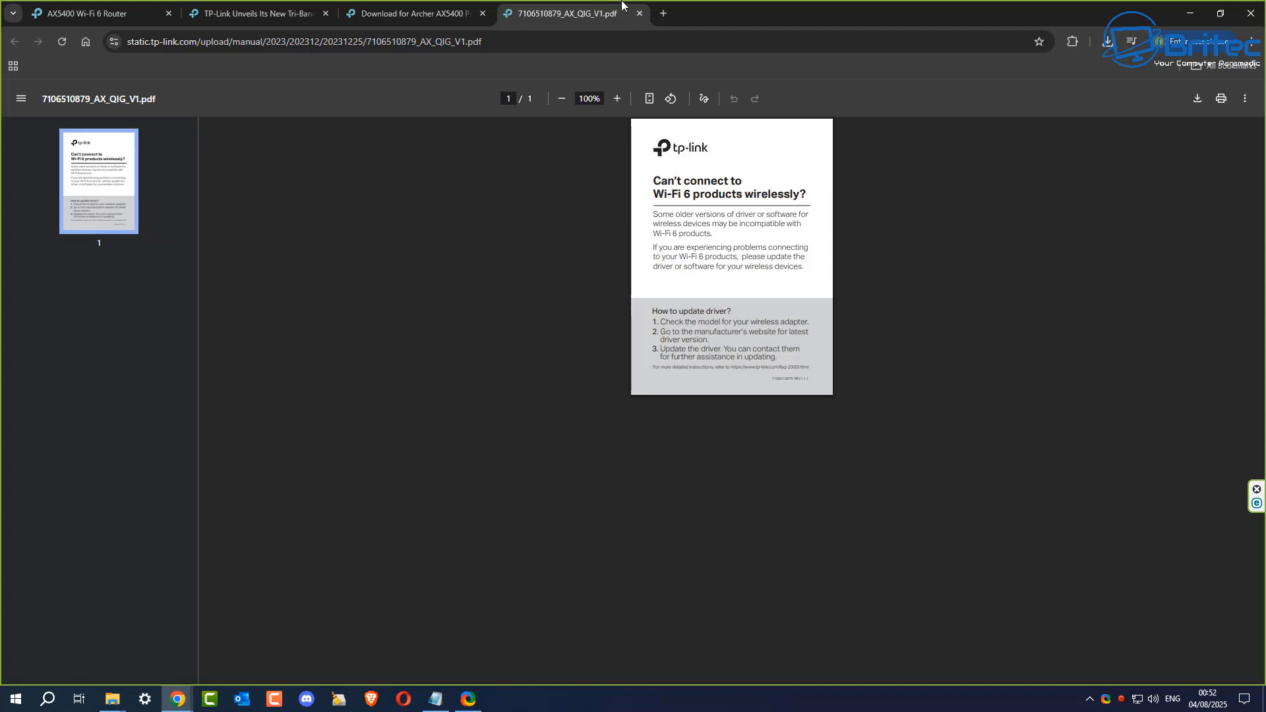
pyautogui.click(640, 13)
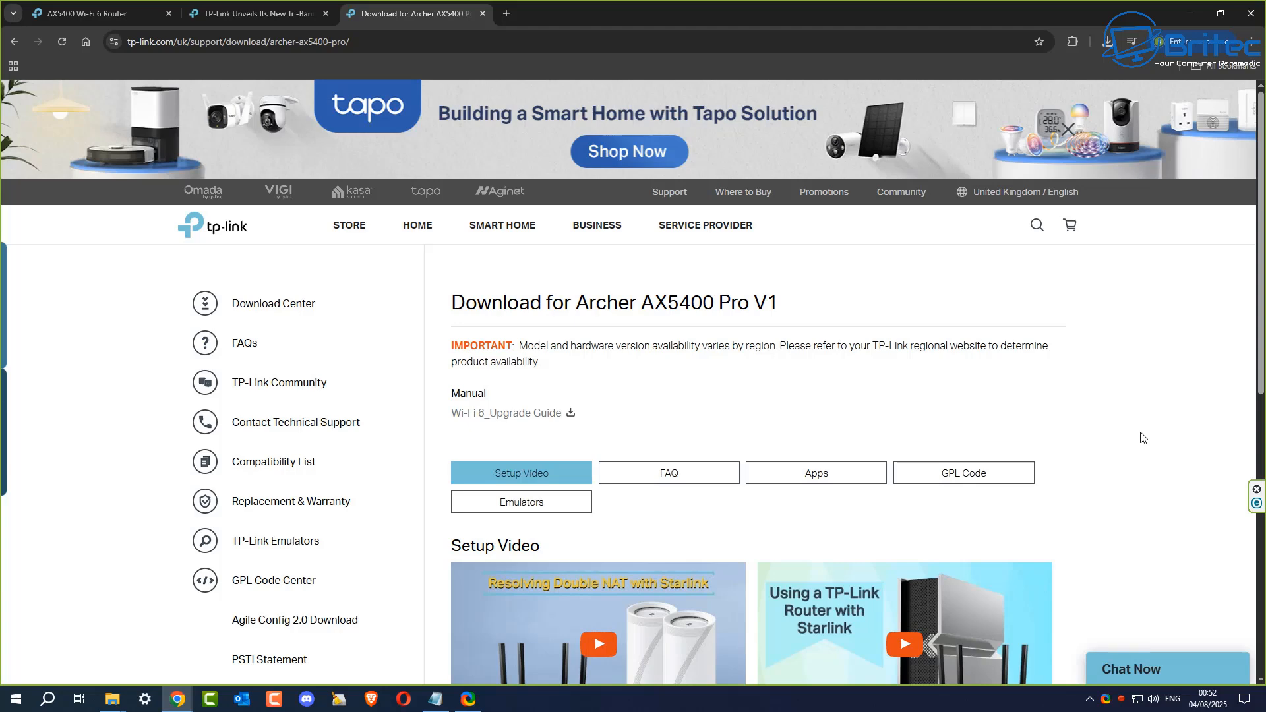
pyautogui.scroll(-3)
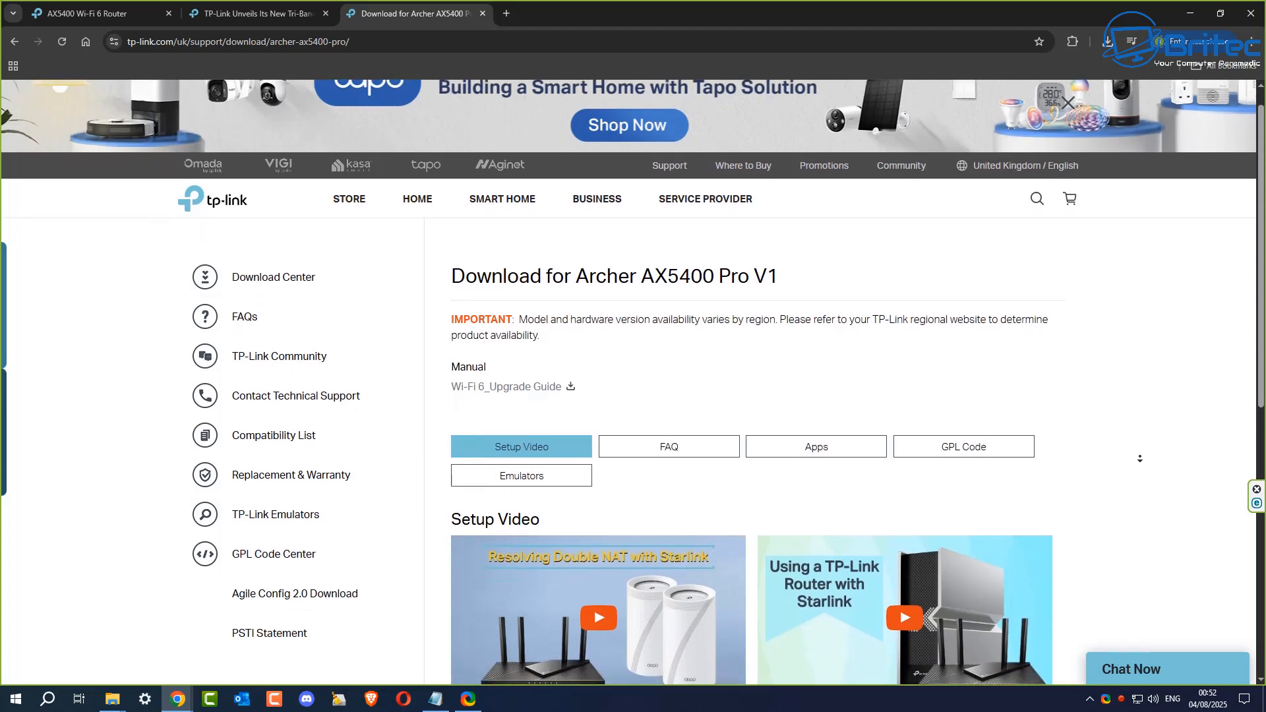
pyautogui.scroll(-3)
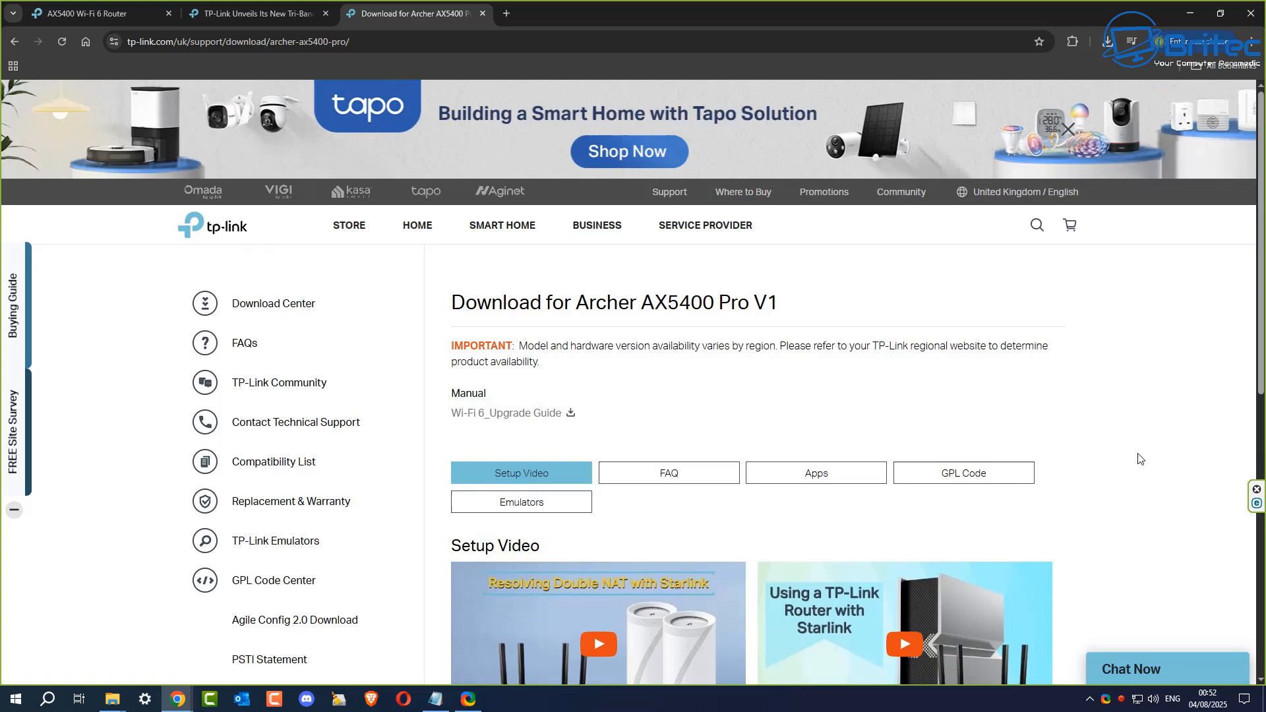
pyautogui.moveTo(1039, 503)
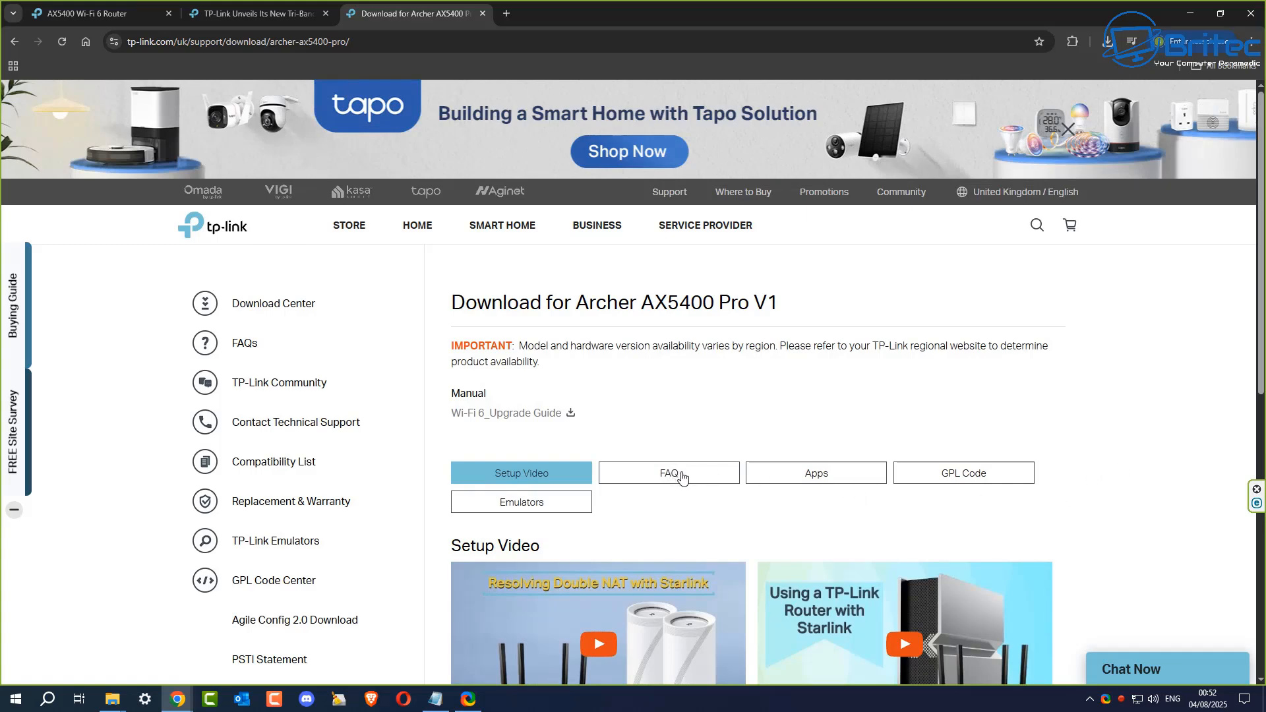
pyautogui.moveTo(797, 484)
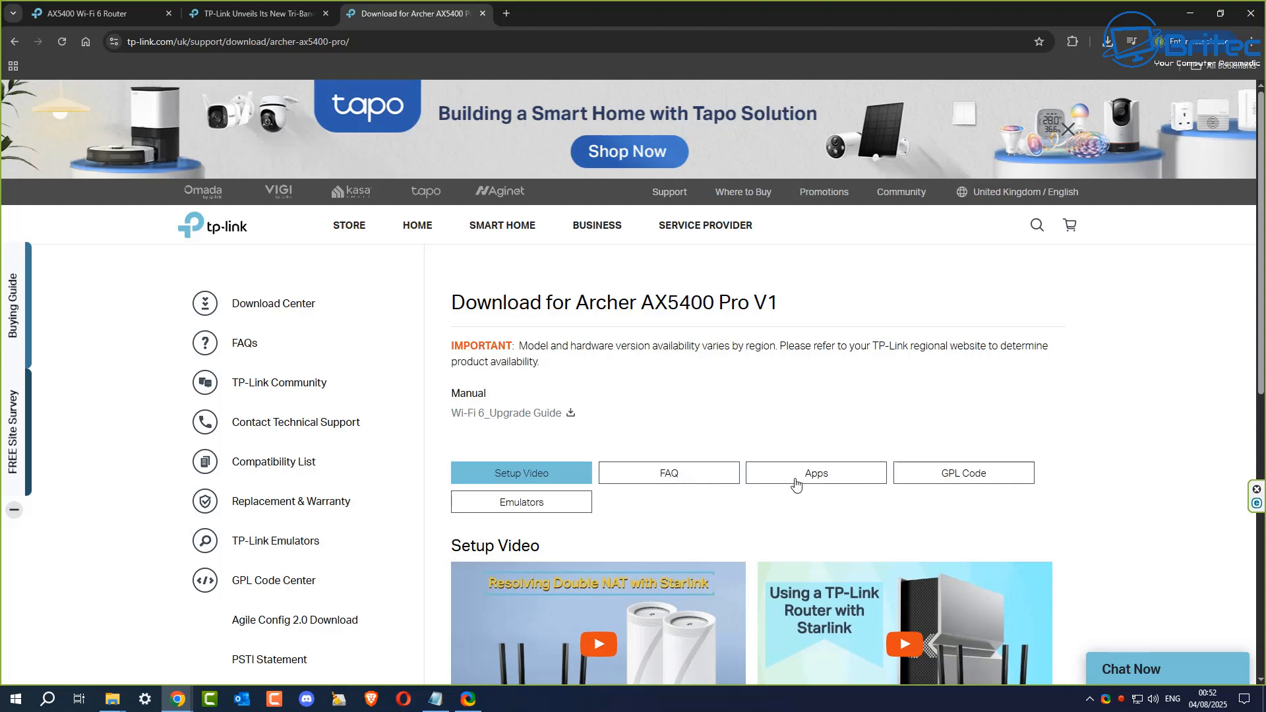
pyautogui.moveTo(907, 481)
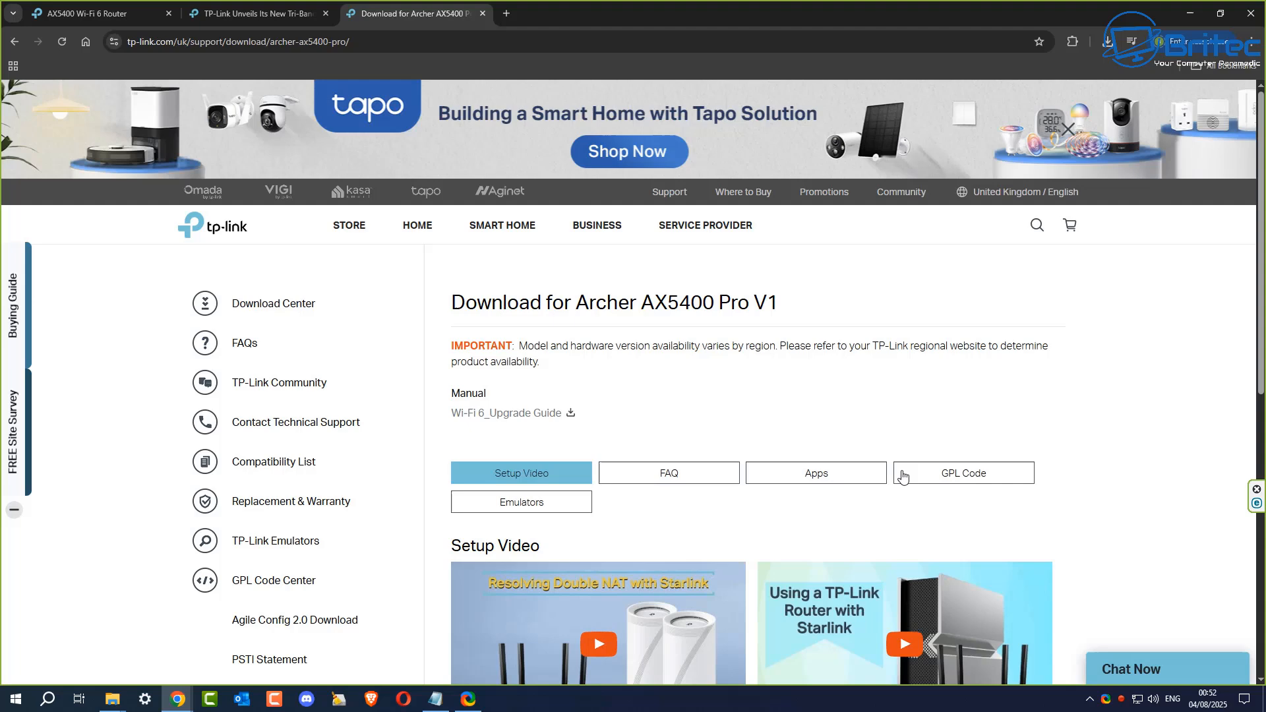
# Switch to the router's Firmware Update tab, scroll through it, and close the browser.
pyautogui.click(97, 14)
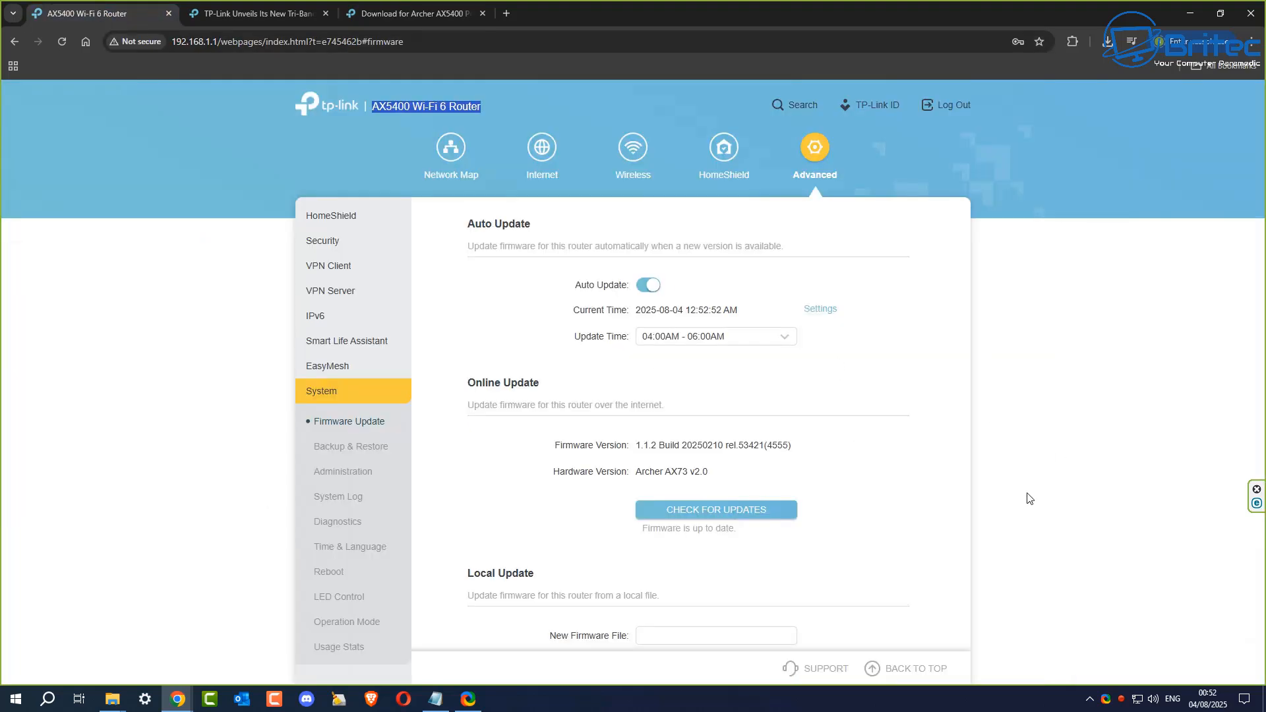
pyautogui.moveTo(977, 520)
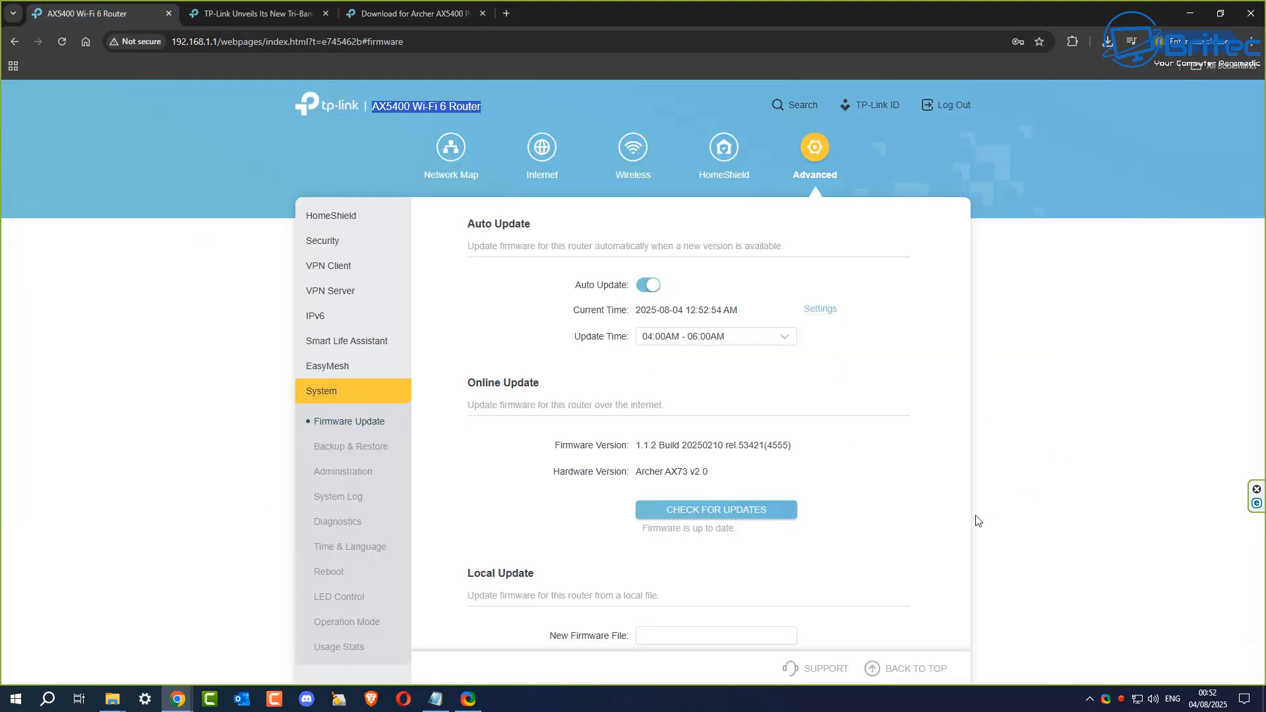
pyautogui.scroll(-3)
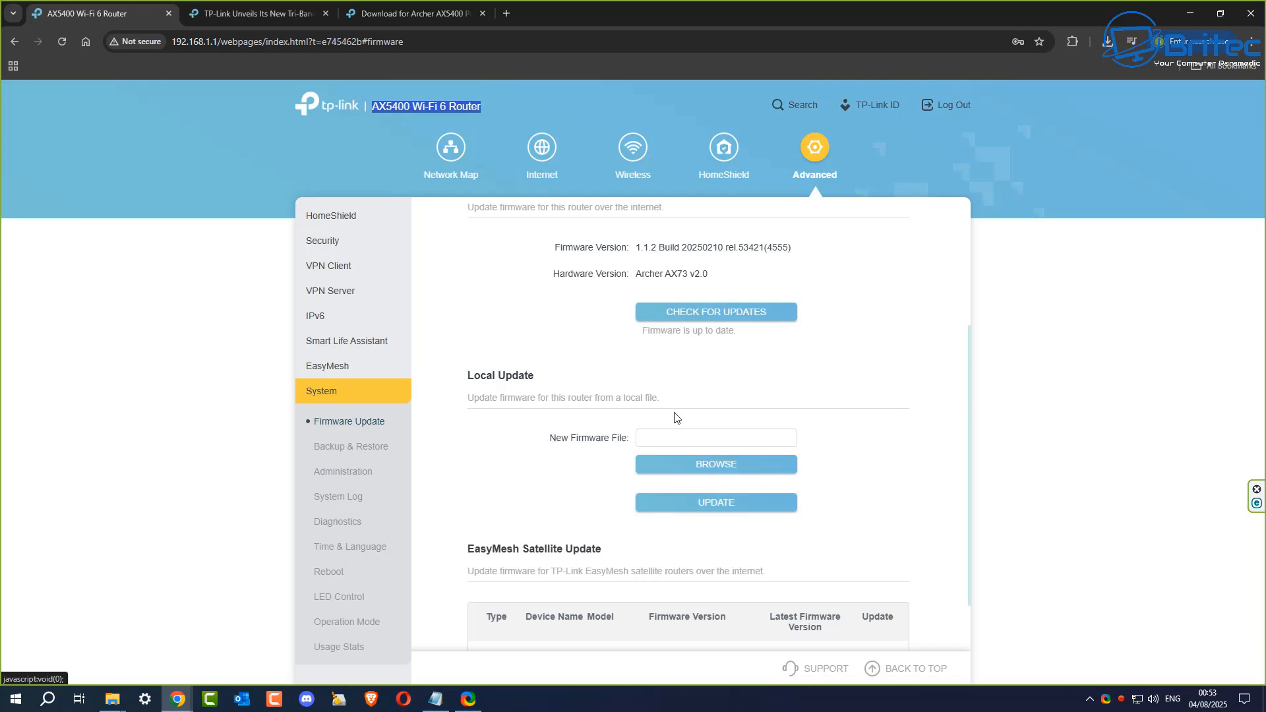
pyautogui.moveTo(715, 464)
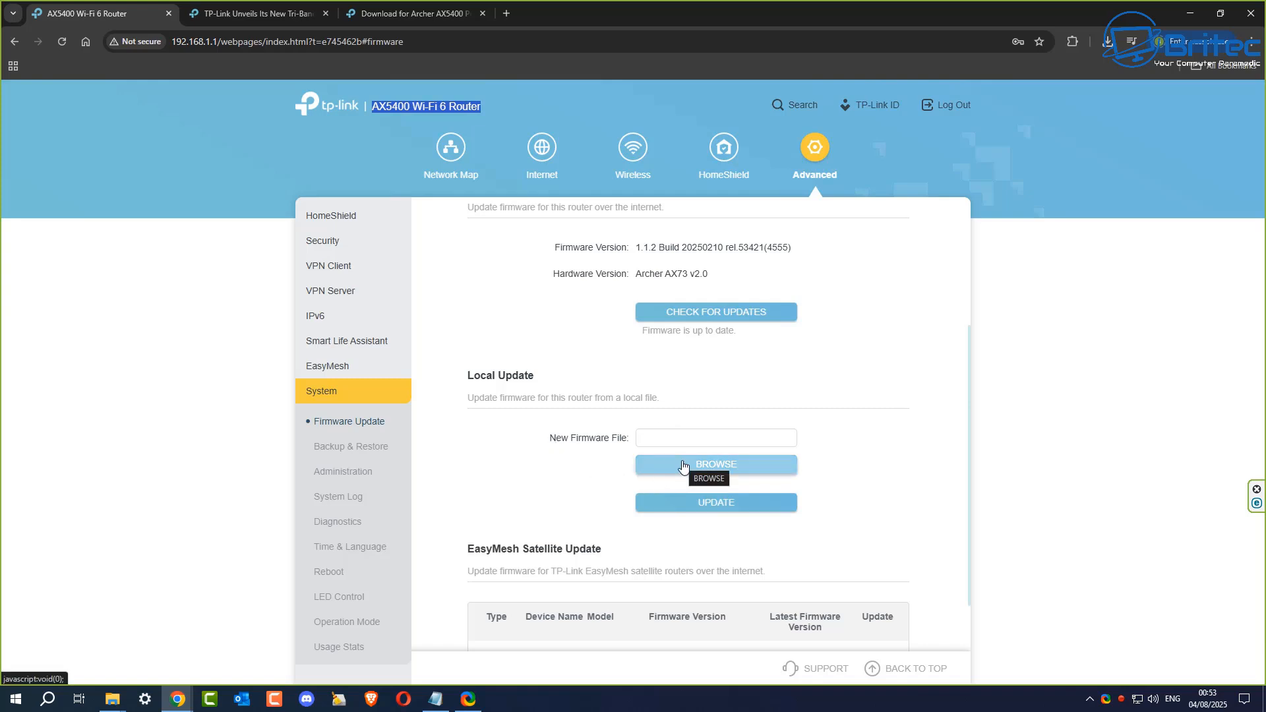
pyautogui.moveTo(653, 438)
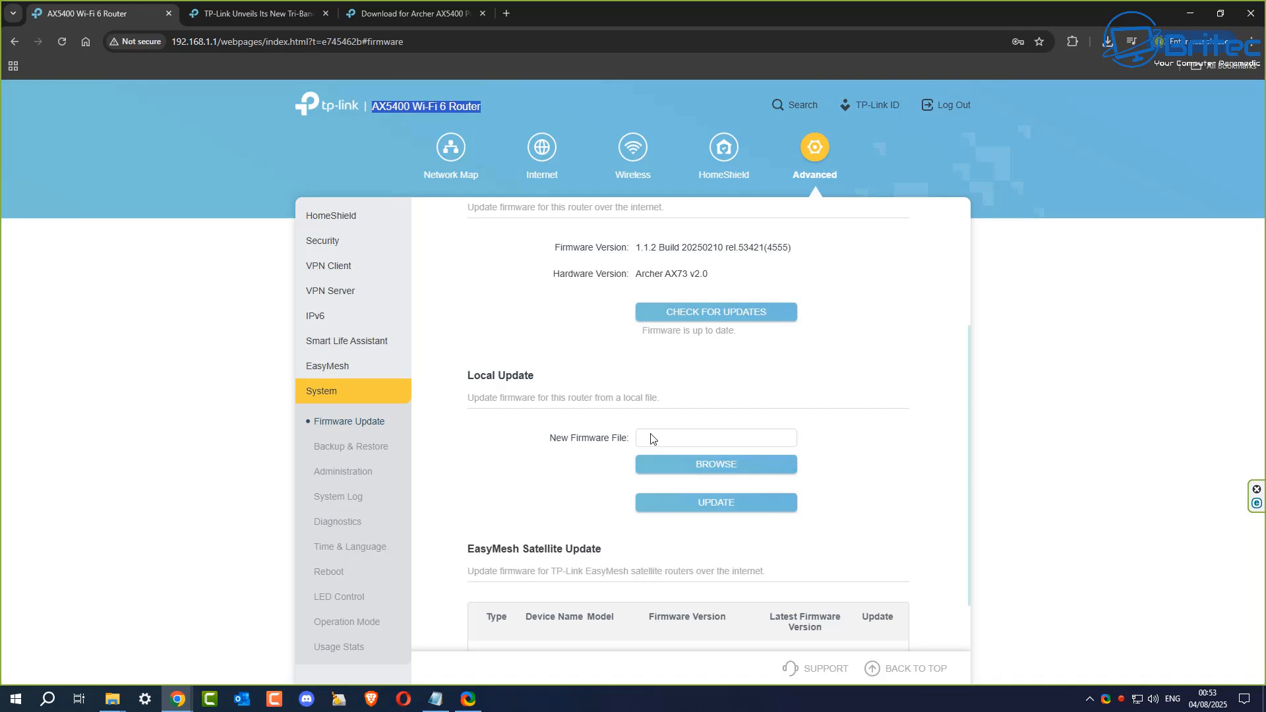
pyautogui.moveTo(348, 420)
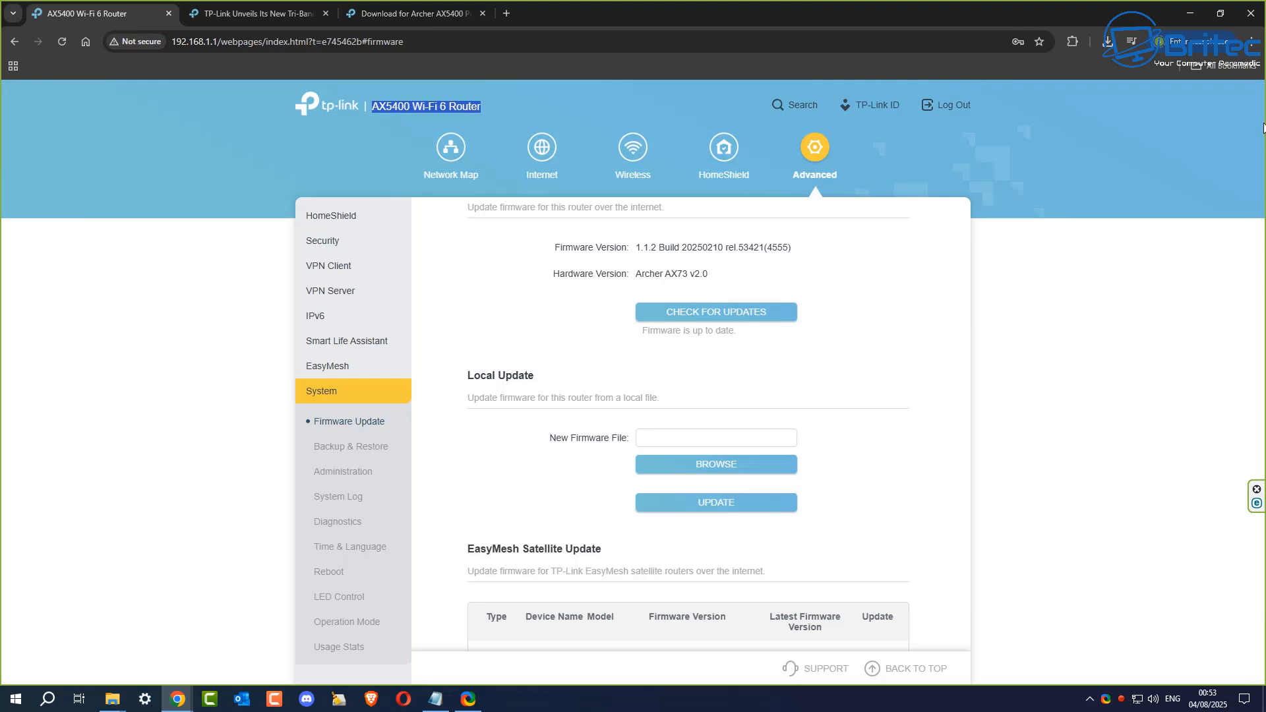
pyautogui.moveTo(1250, 14)
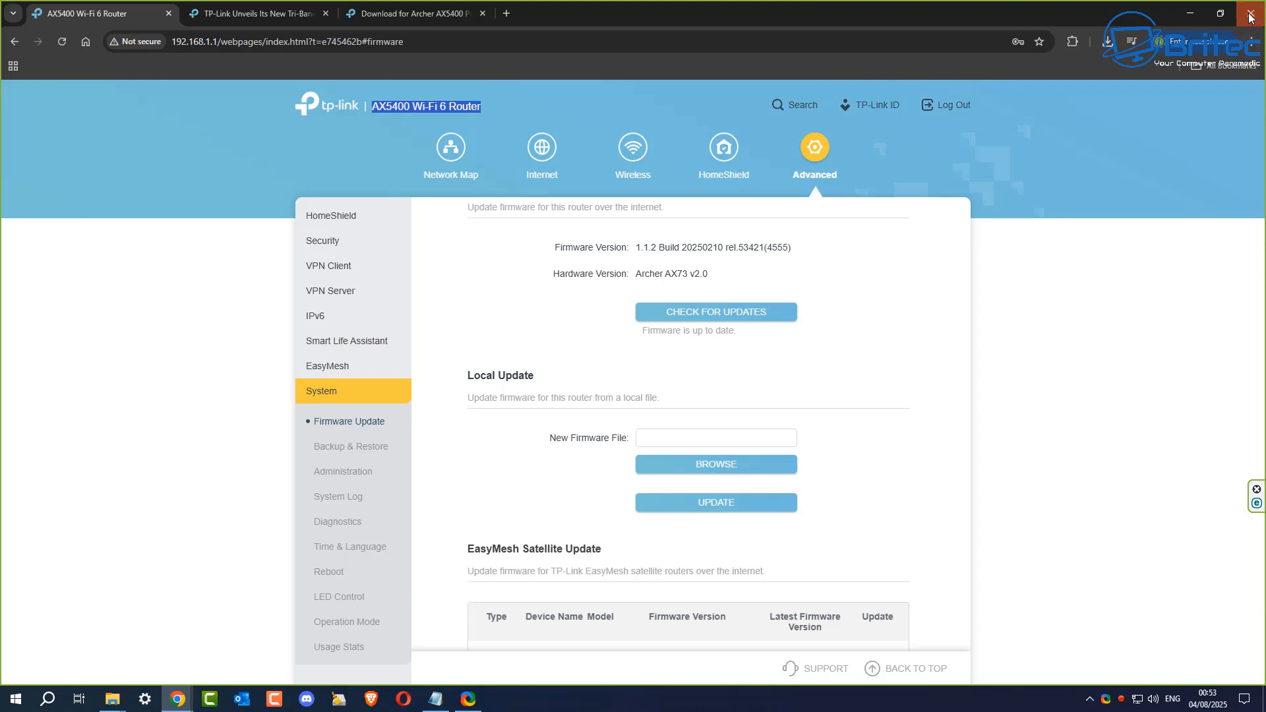
pyautogui.click(1248, 14)
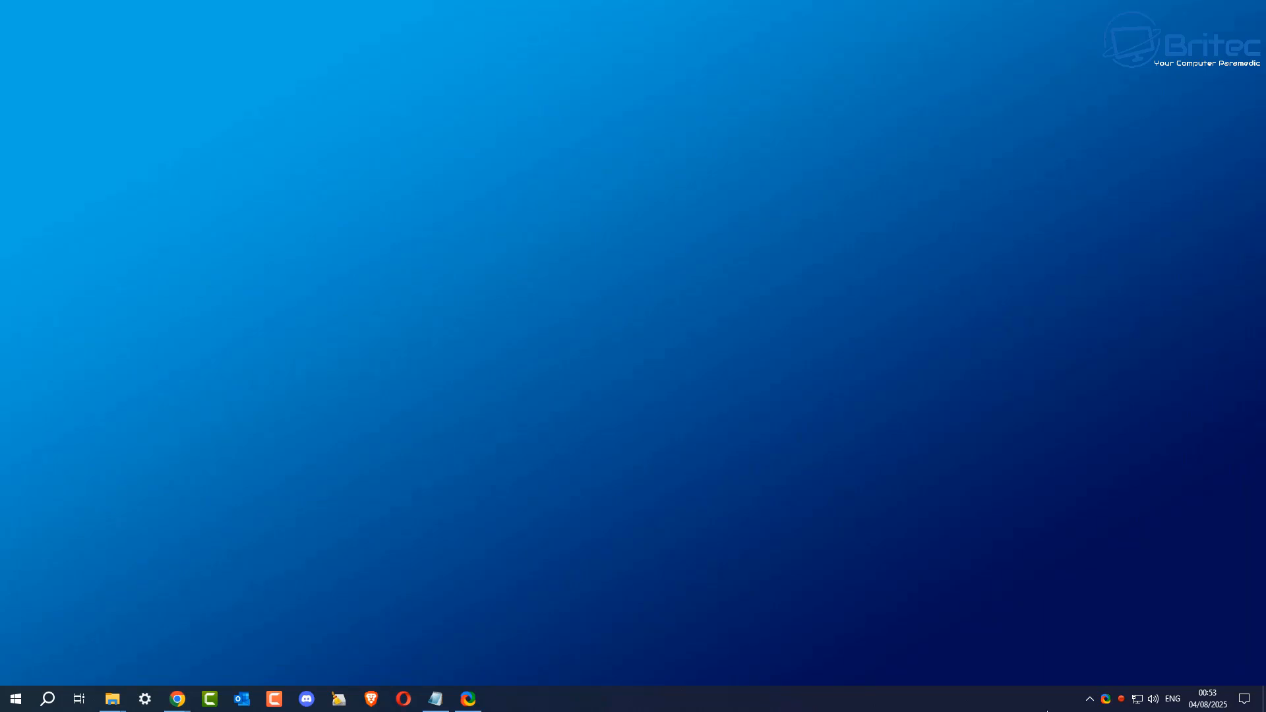